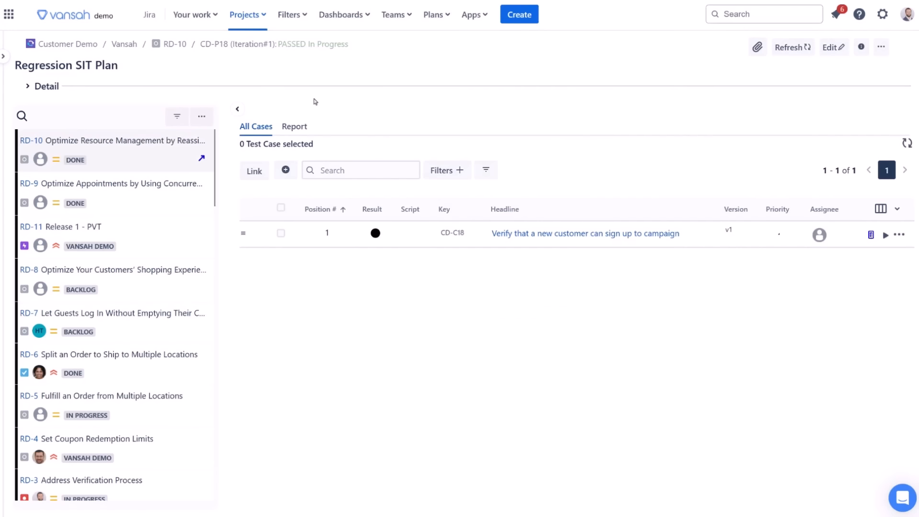
# Edit the Delivery/Warehouse Cases saved filter's JQL to labels in (Delivery, warehouse).
pyautogui.click(202, 116)
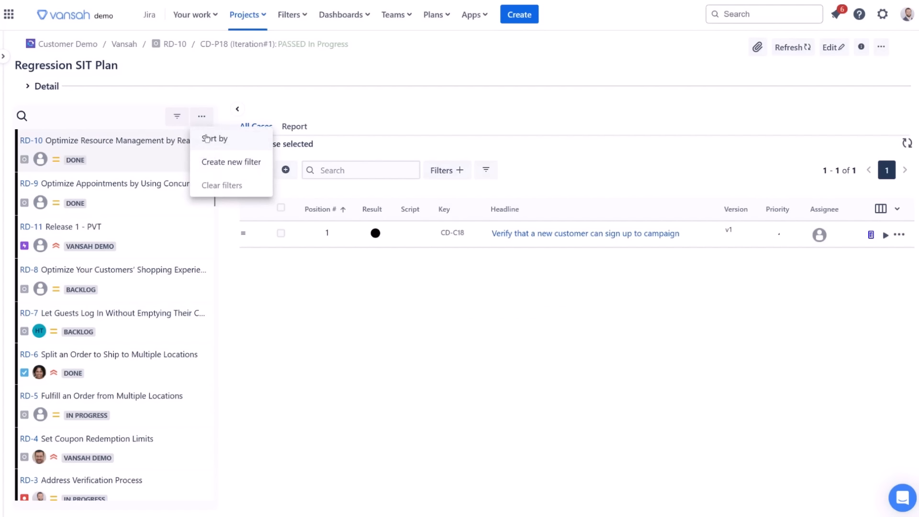
pyautogui.moveTo(221, 185)
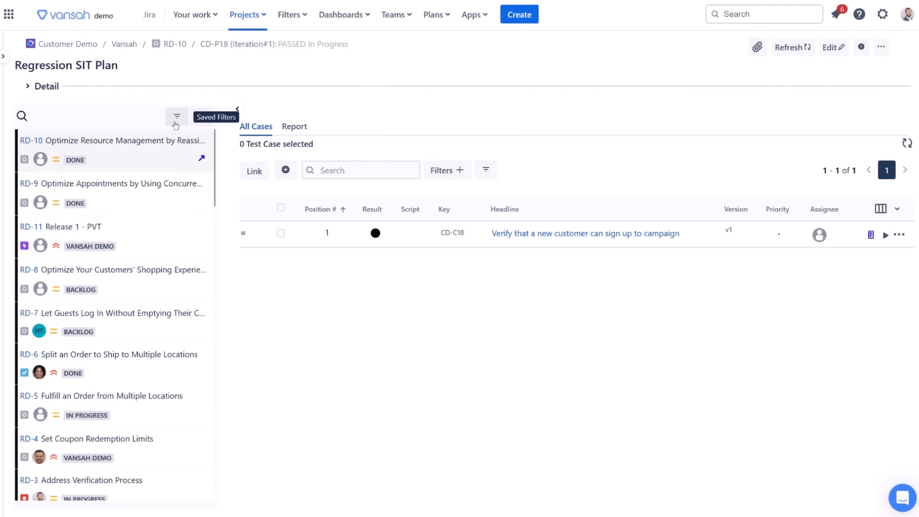
pyautogui.click(177, 116)
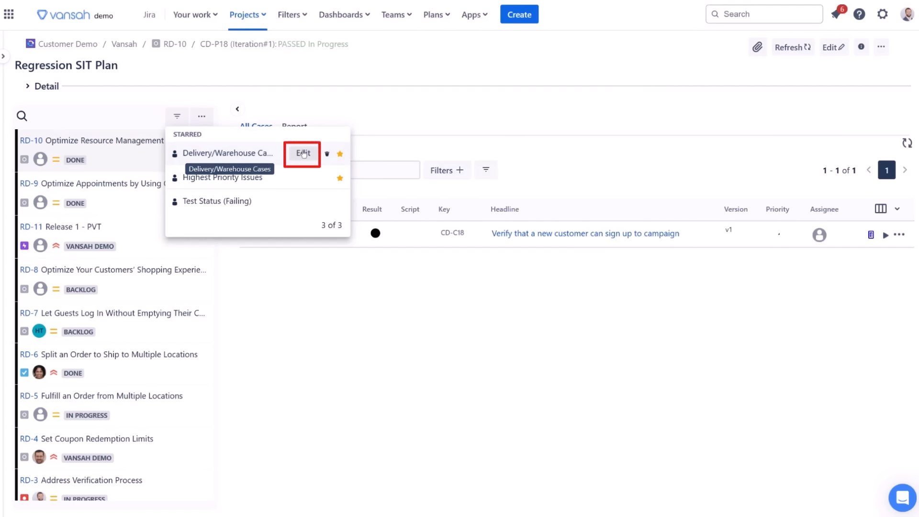
pyautogui.click(302, 154)
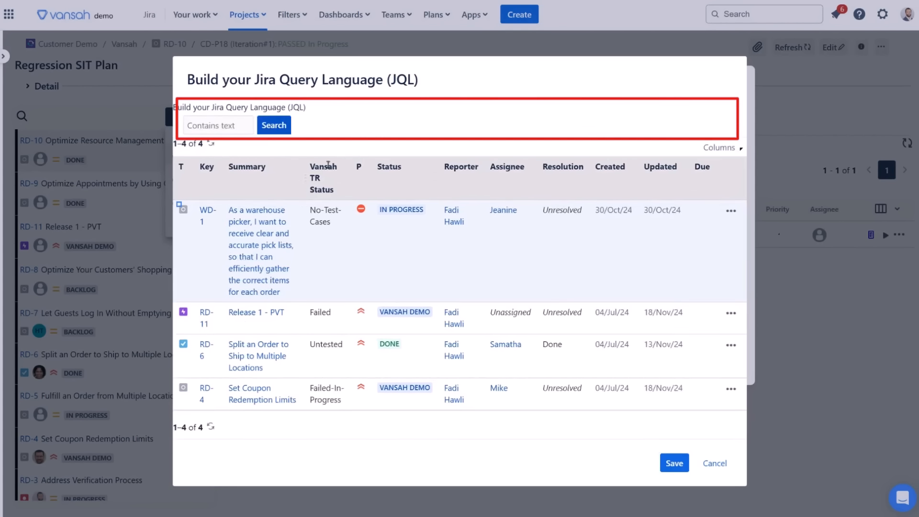
pyautogui.write('labels in (Delivery, warehouse)')
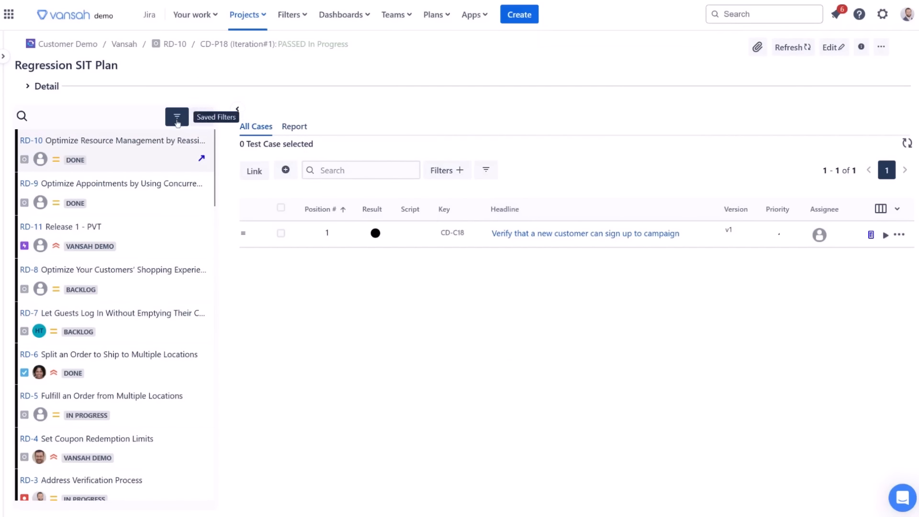
# Apply the saved filter, then load requirement RD-4 Set Coupon Redemption Limits with its two test cases.
pyautogui.click(176, 116)
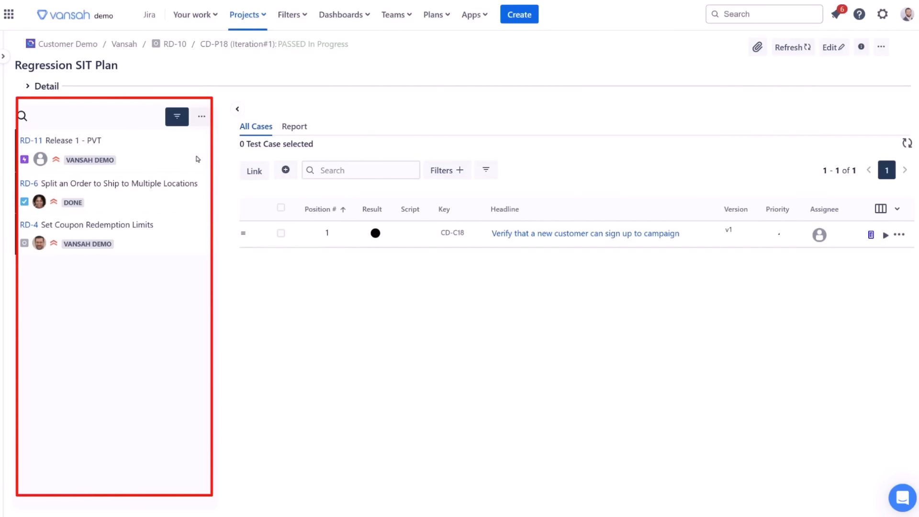
pyautogui.moveTo(127, 142)
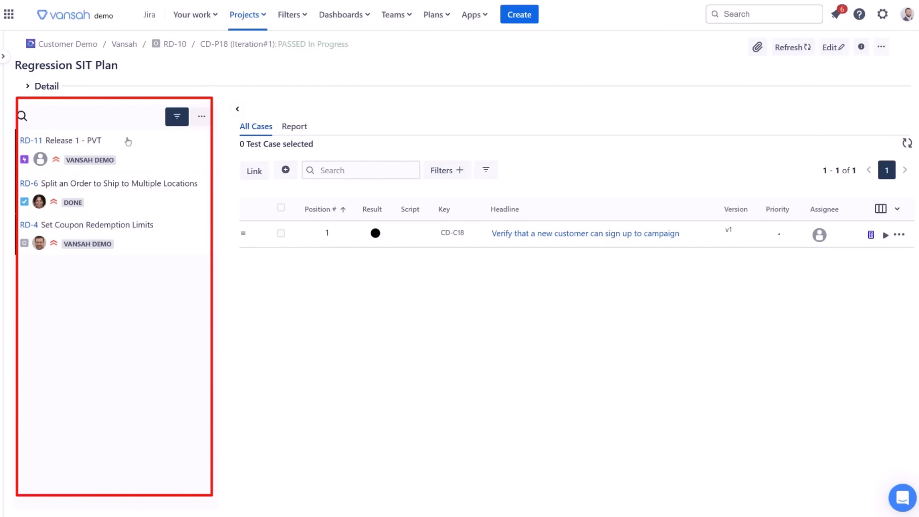
pyautogui.moveTo(88, 214)
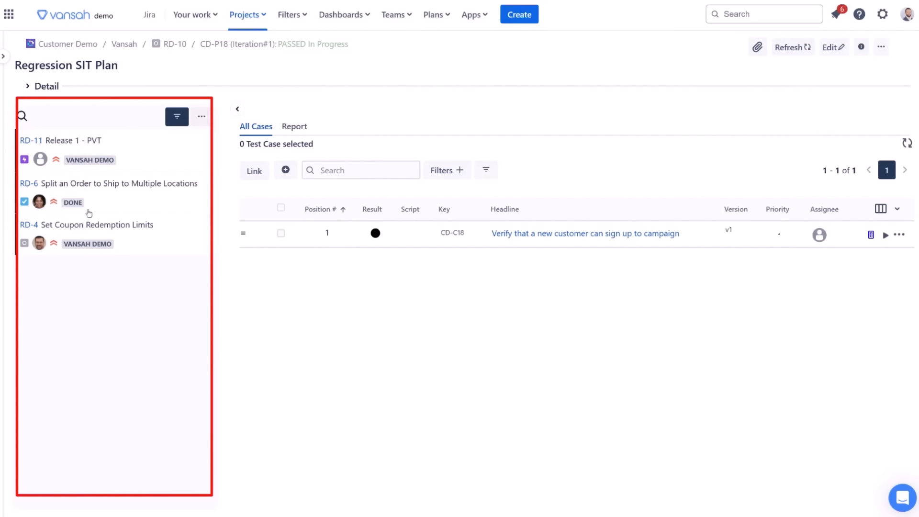
pyautogui.click(201, 116)
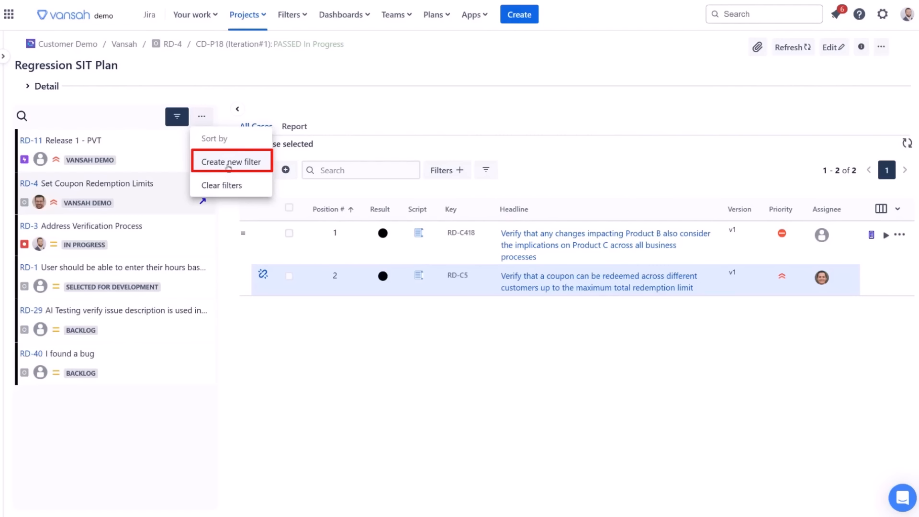
# Create a new filter named Warehouse SIT cases with requirements selected by JQL.
pyautogui.click(230, 162)
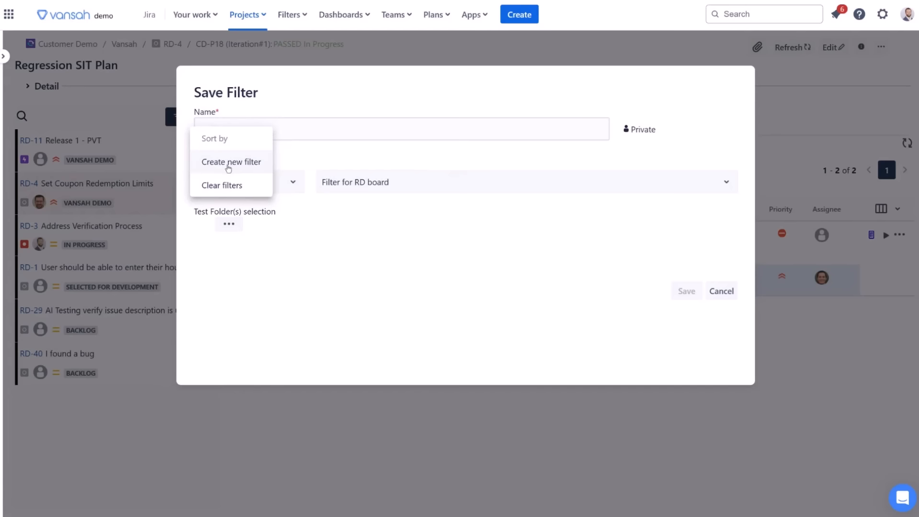
pyautogui.write('Ware')
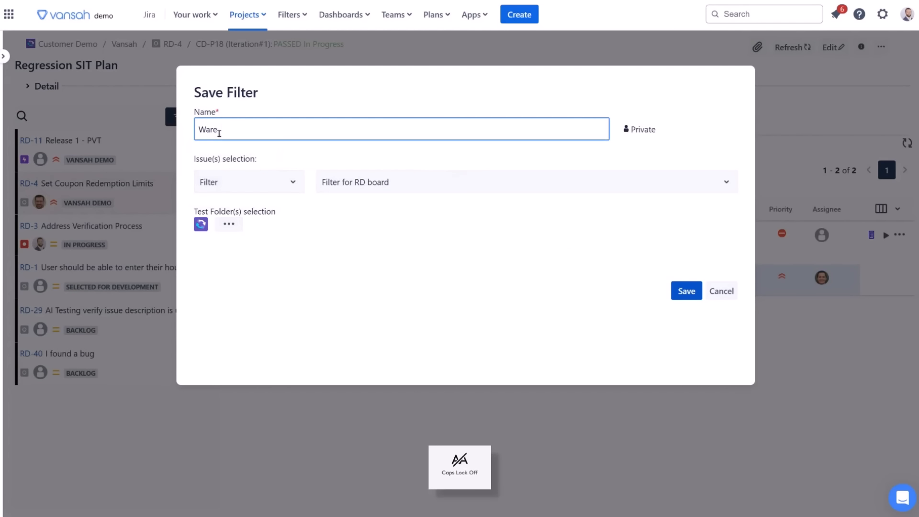
pyautogui.write('house')
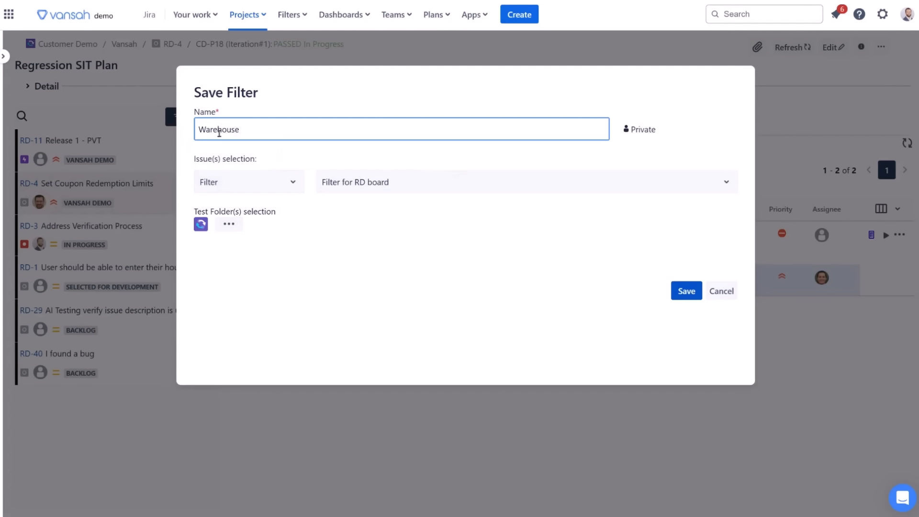
pyautogui.click(249, 182)
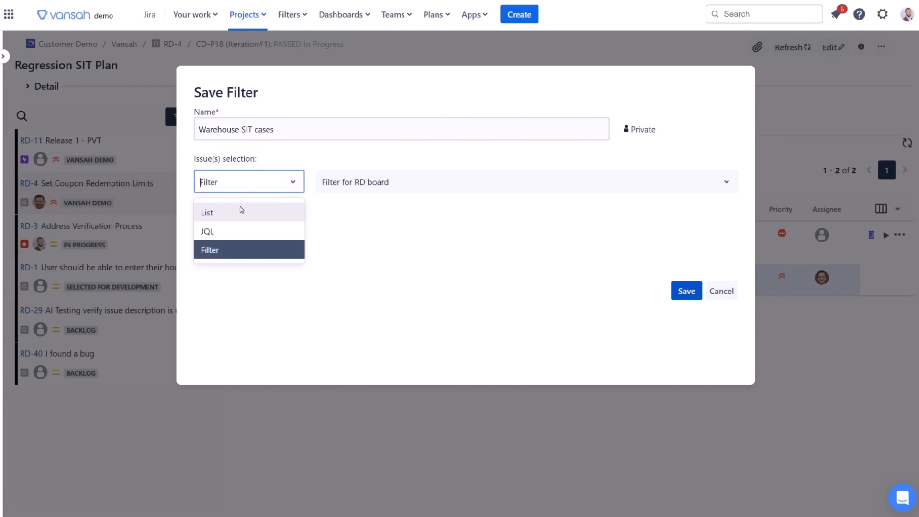
pyautogui.moveTo(236, 231)
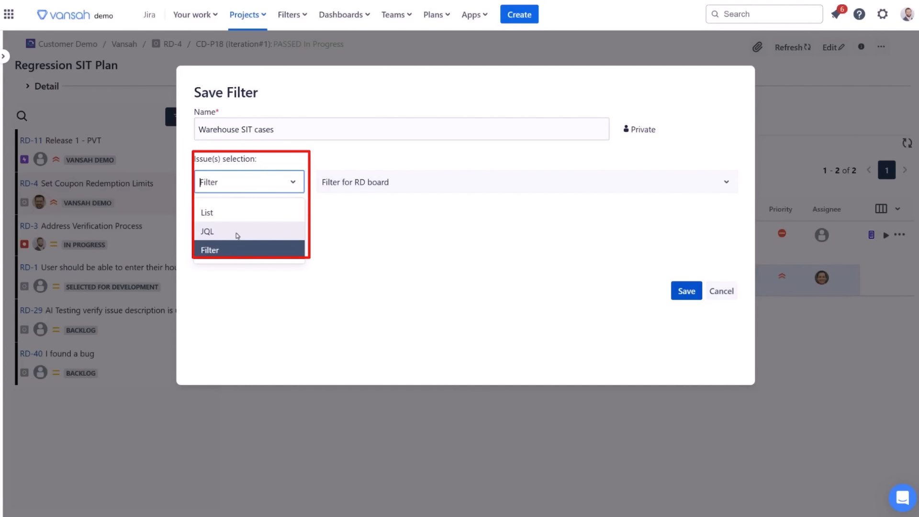
pyautogui.click(207, 230)
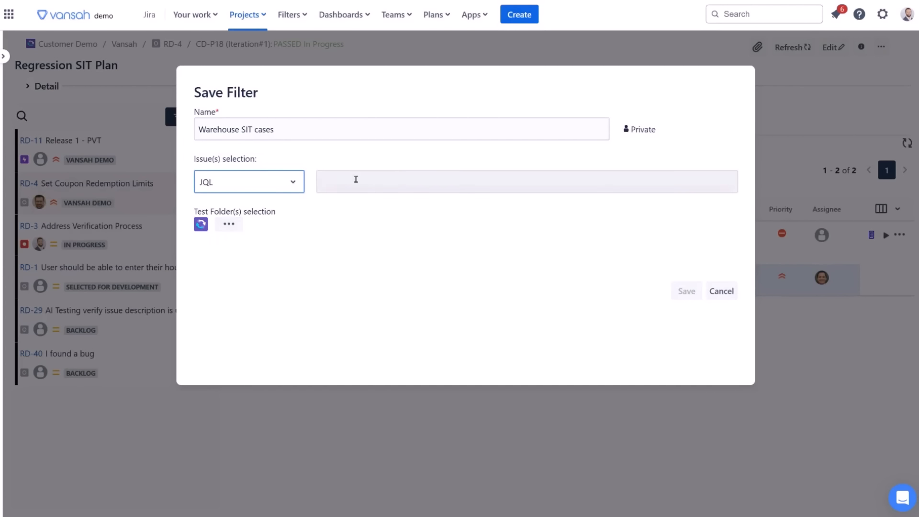
# Set the filter's JQL query to labels in (warehouse) and save, leaving only RD-11 listed.
pyautogui.click(526, 181)
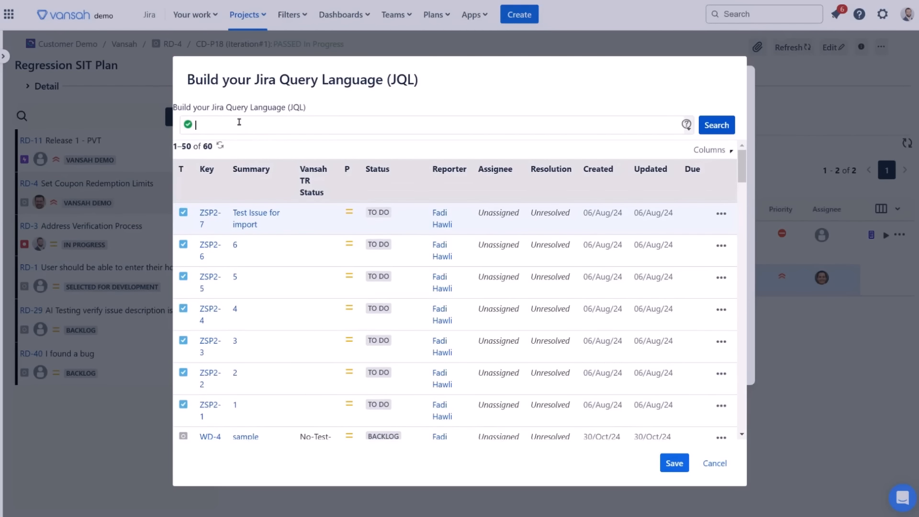
pyautogui.write('labels in')
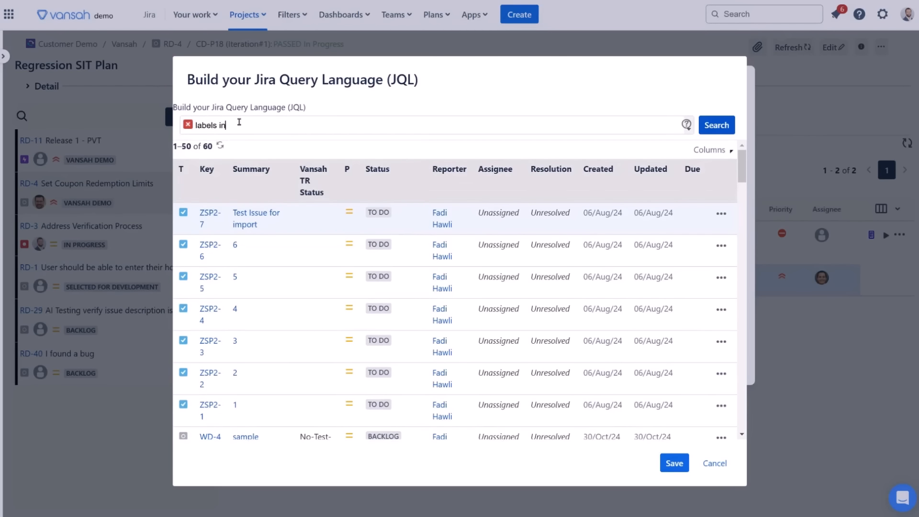
pyautogui.write('(warehouse')
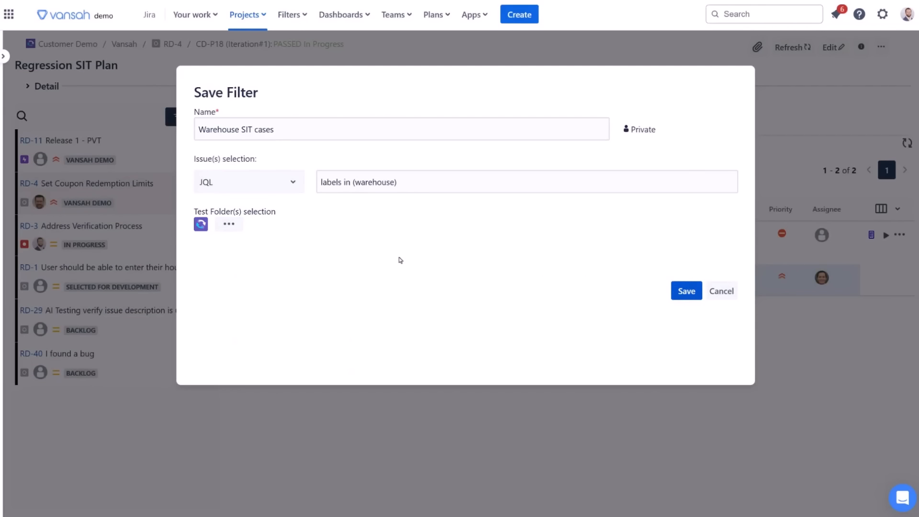
pyautogui.click(686, 291)
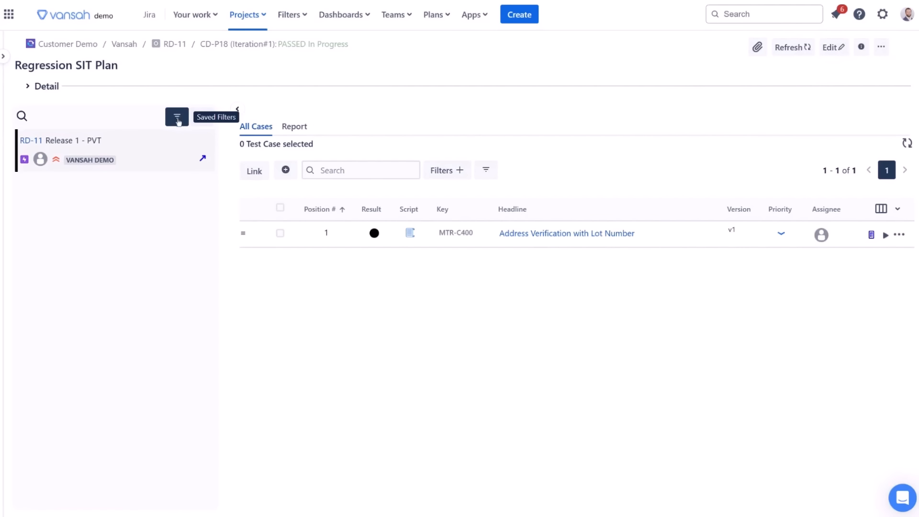
# Confirm saving the Warehouse SIT cases filter and reload the requirements list with it.
pyautogui.click(177, 116)
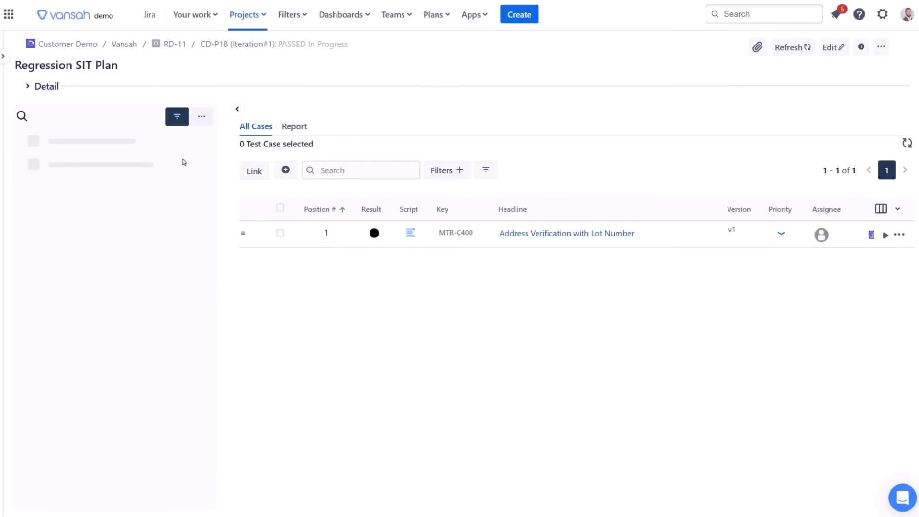
pyautogui.moveTo(190, 206)
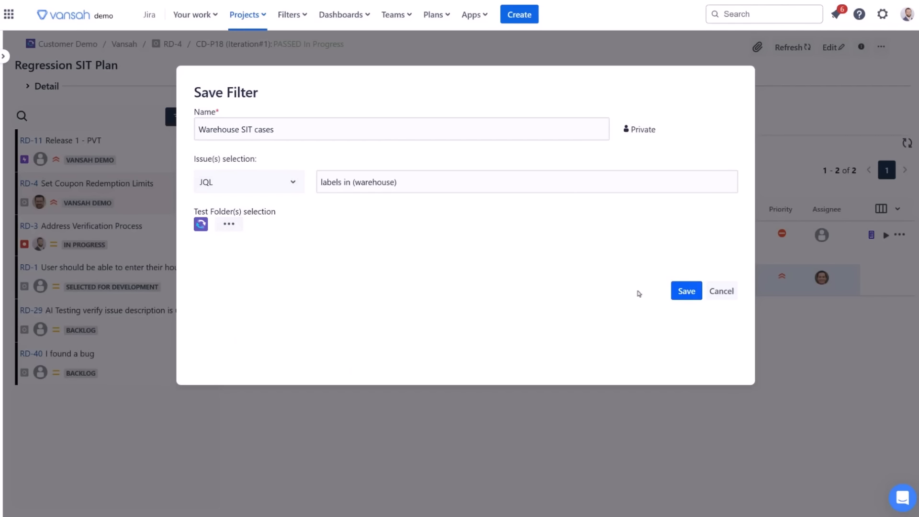
pyautogui.click(686, 291)
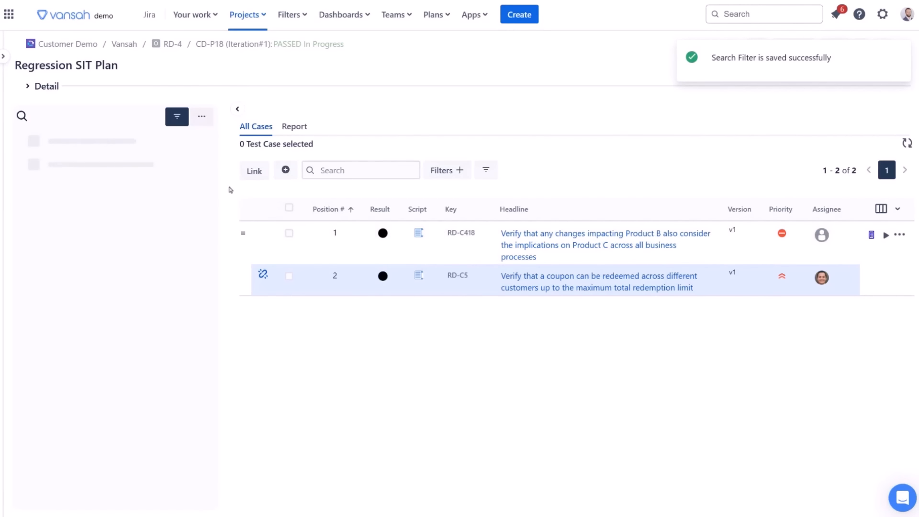